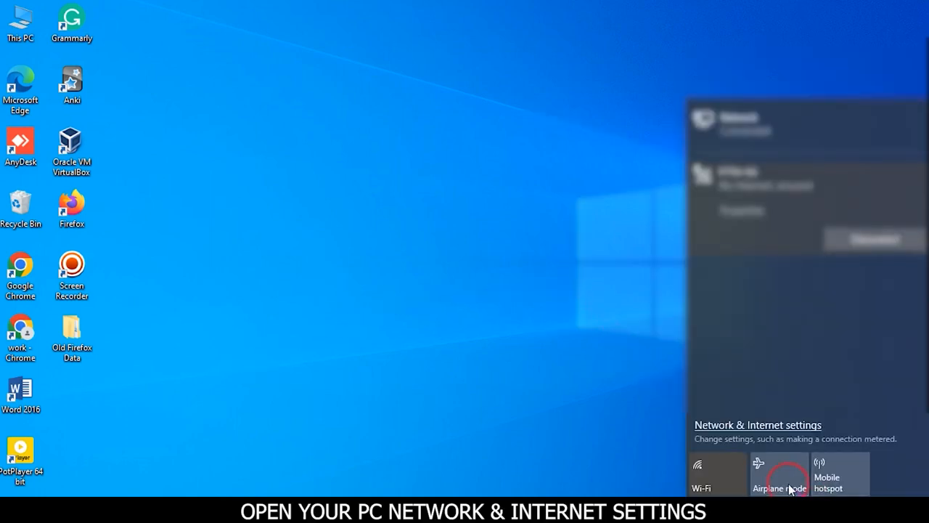
Step: Give the Ethernet adapter a fixed IPv4 address and manual DNS servers, confirming the dialogs
{"action": "left_click", "coordinate": [758, 424]}
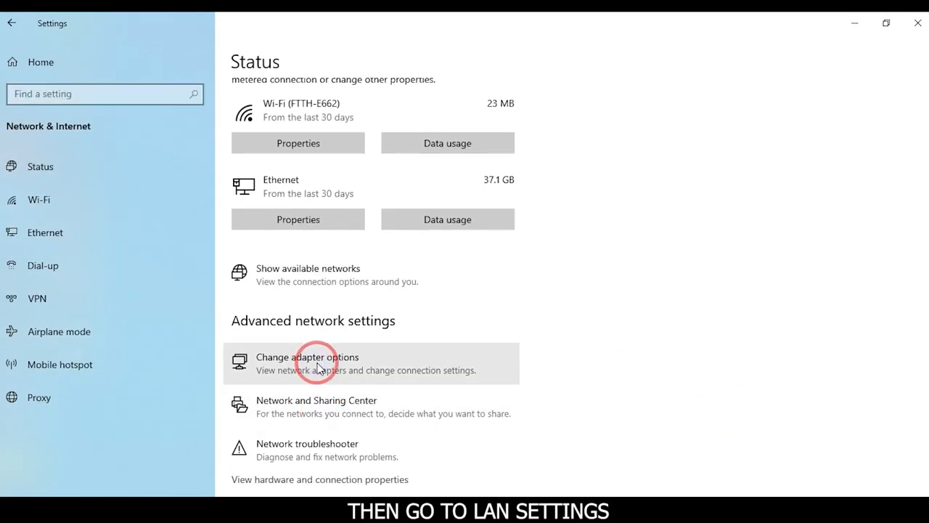
{"action": "left_click", "coordinate": [307, 358]}
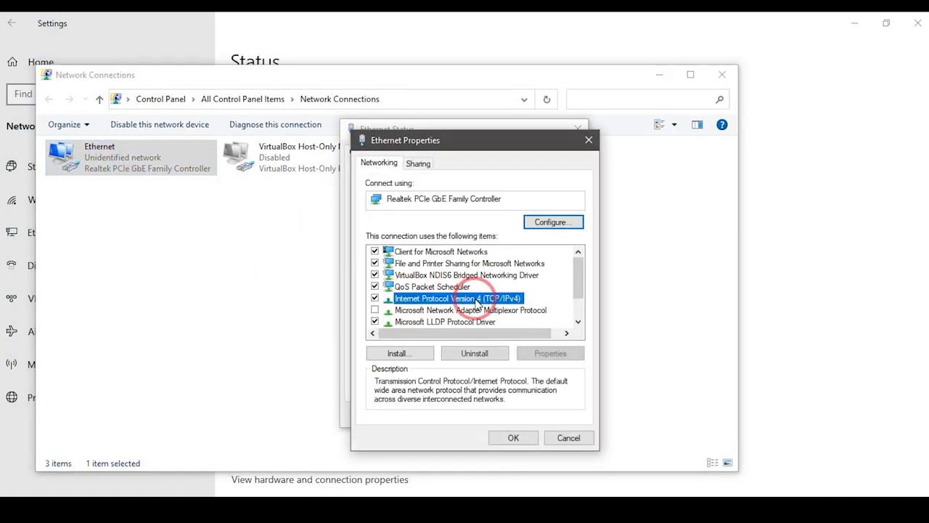
{"action": "left_click", "coordinate": [550, 353]}
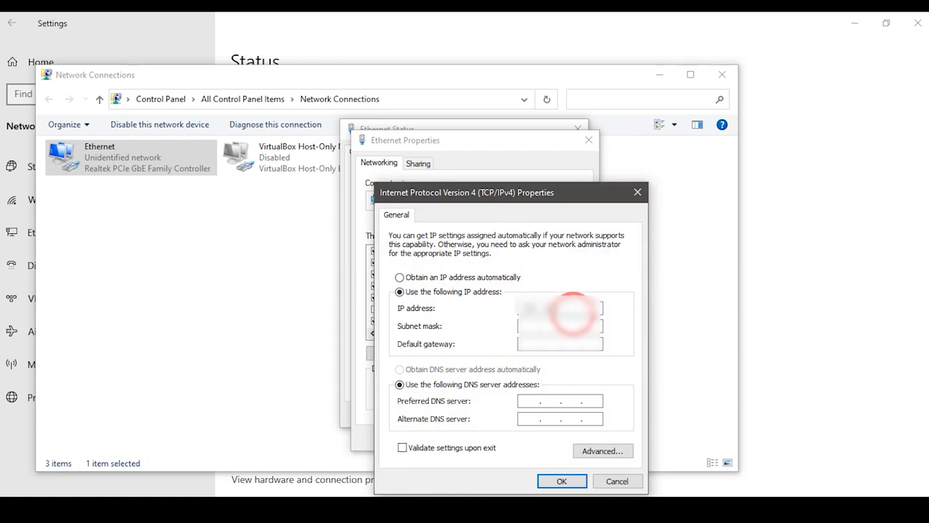
{"action": "left_click", "coordinate": [560, 481]}
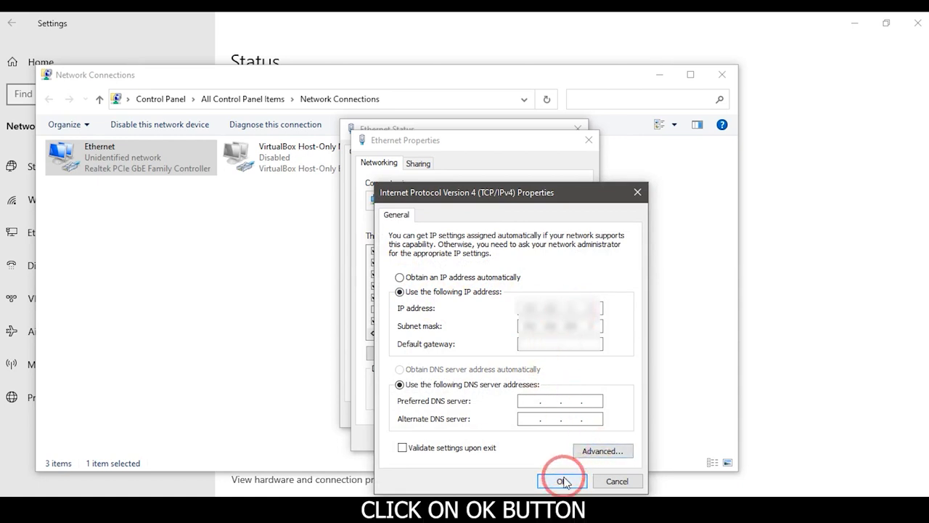
{"action": "left_click", "coordinate": [561, 481]}
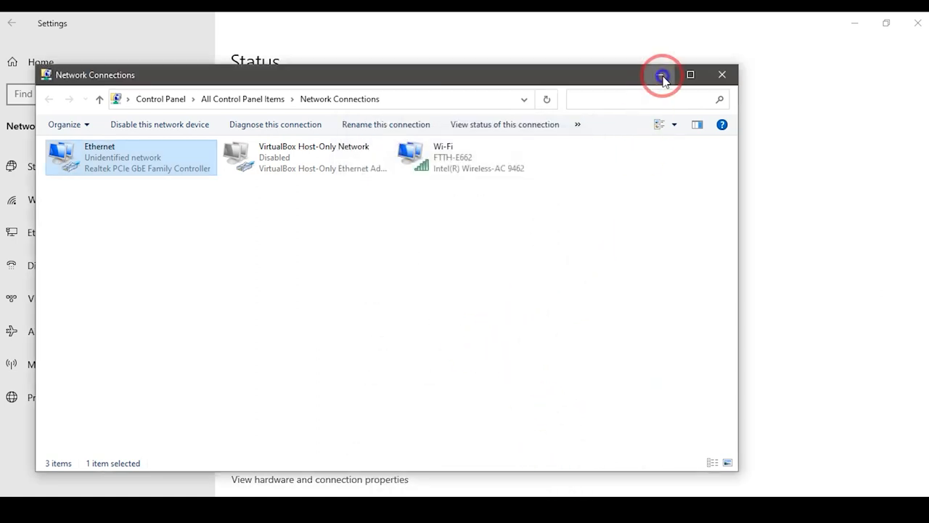
Step: Minimize Network Connections and browse to the ONT login page at 192.168.1.1 in Chrome
{"action": "left_click", "coordinate": [721, 74]}
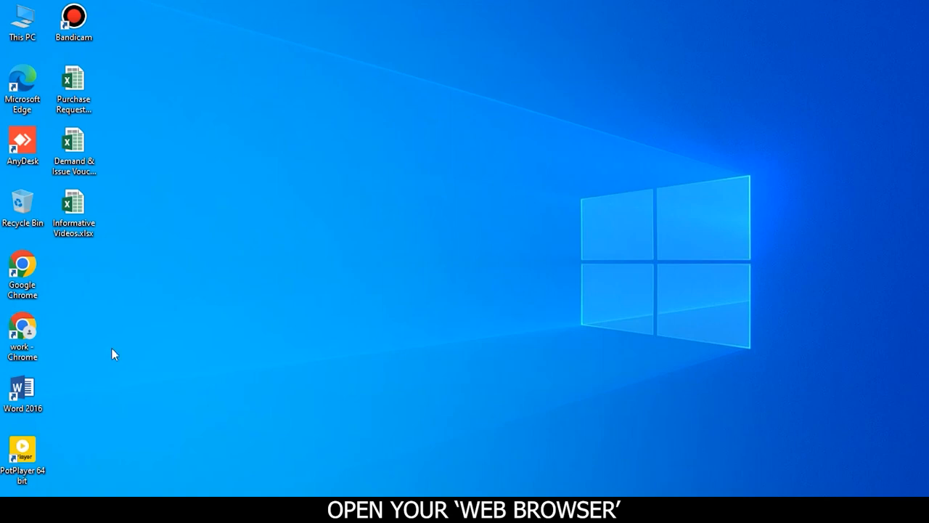
{"action": "double_click", "coordinate": [24, 268]}
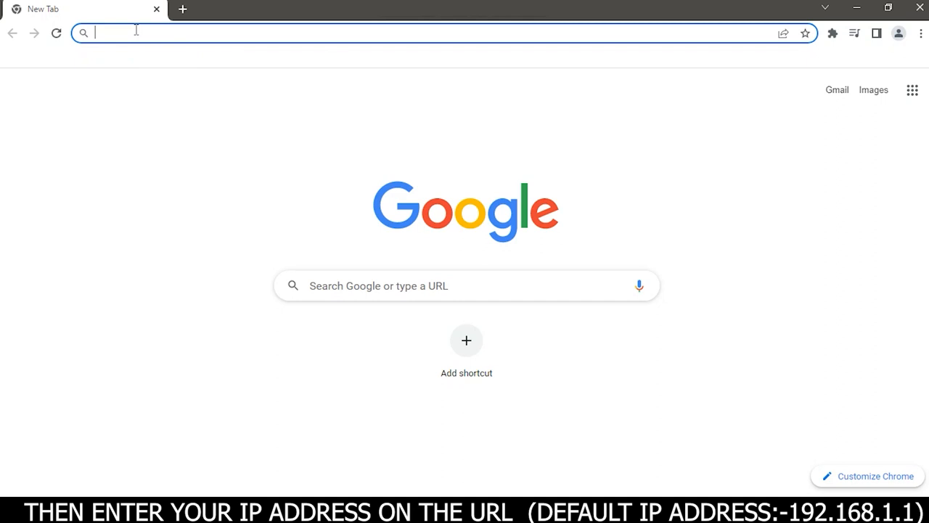
{"action": "type", "text": "192.168.1.1/admin/login.asp"}
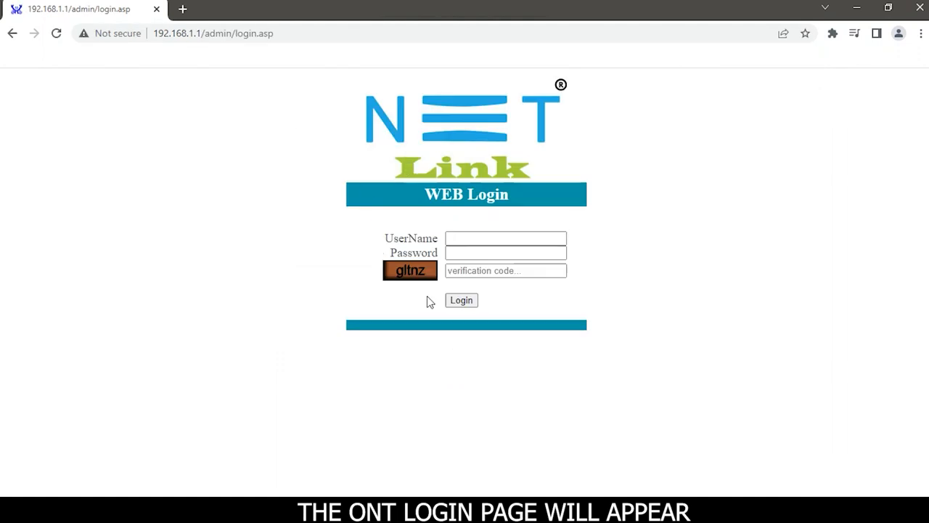
{"action": "left_click", "coordinate": [505, 238]}
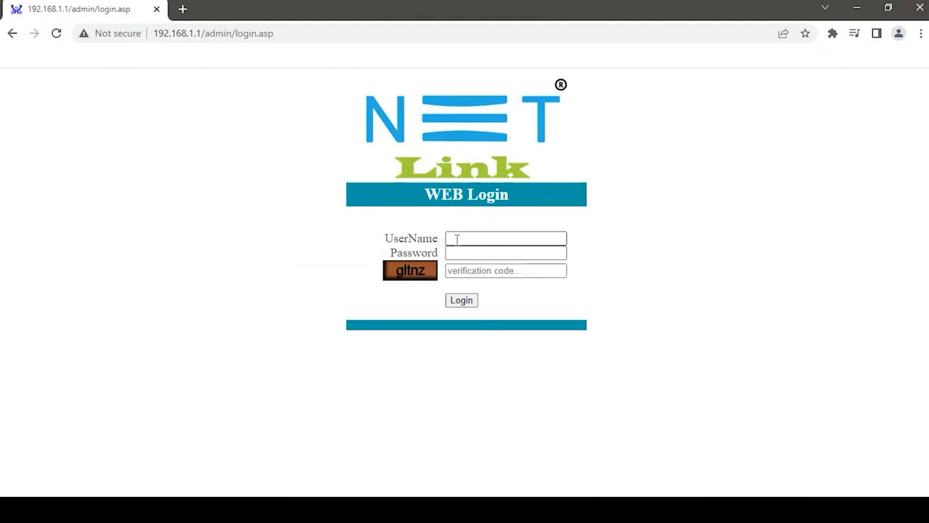
{"action": "left_click", "coordinate": [505, 238]}
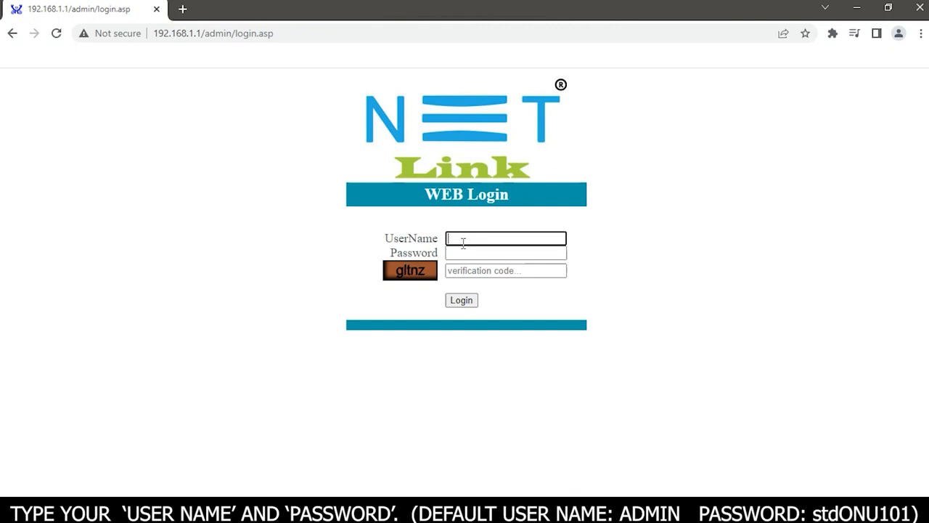
{"action": "type", "text": "admin"}
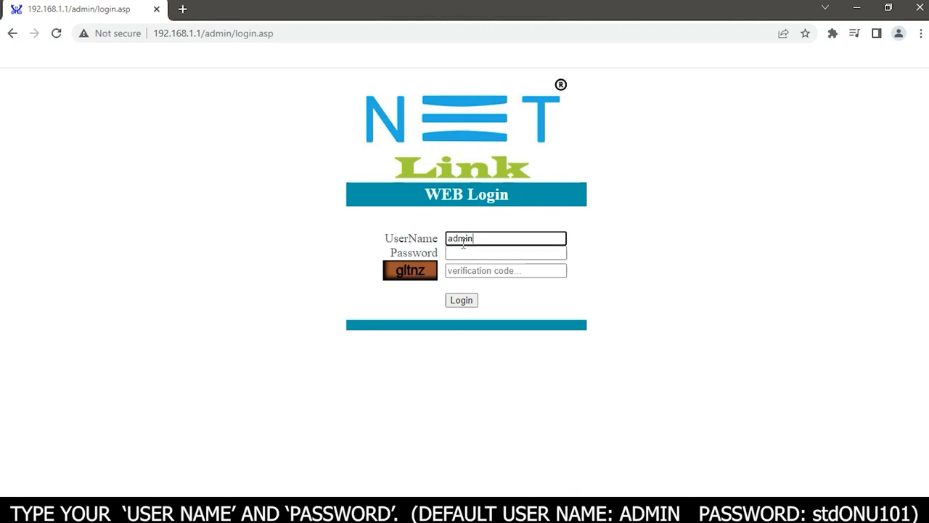
{"action": "left_click", "coordinate": [505, 253]}
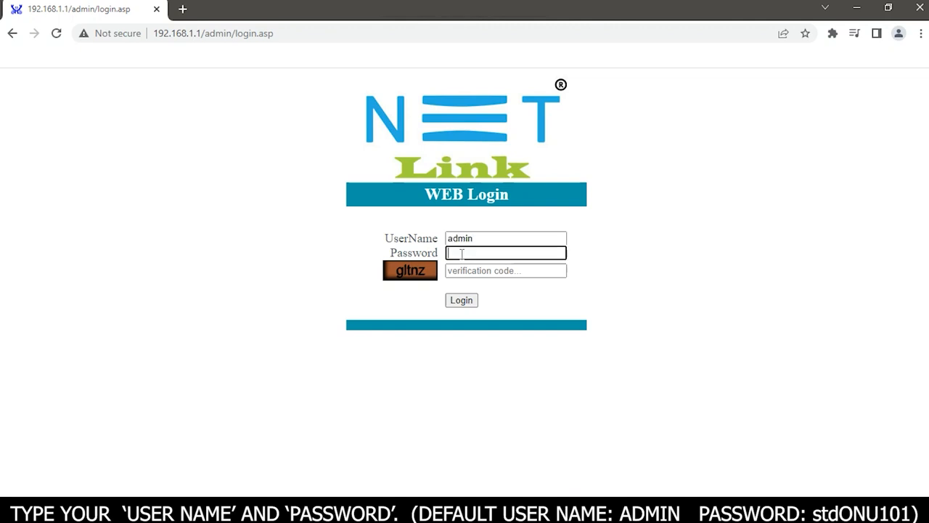
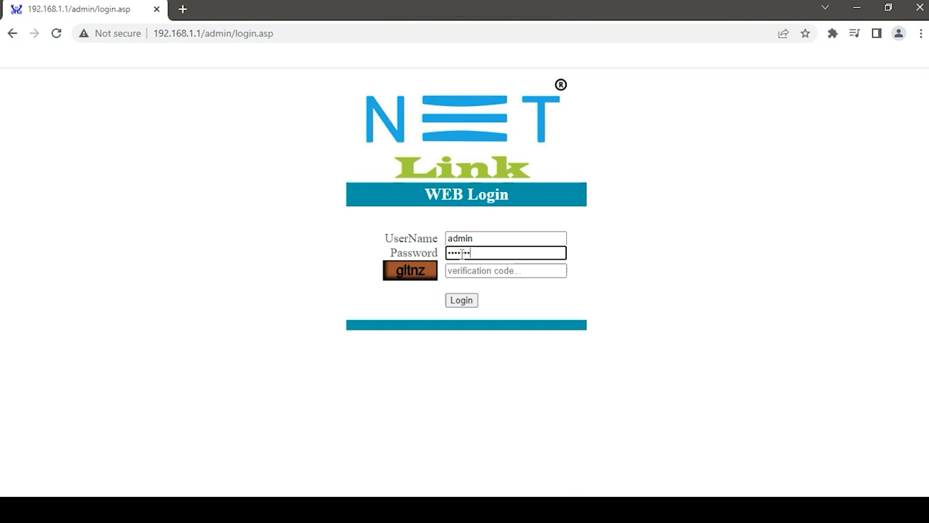
{"action": "left_click", "coordinate": [505, 270]}
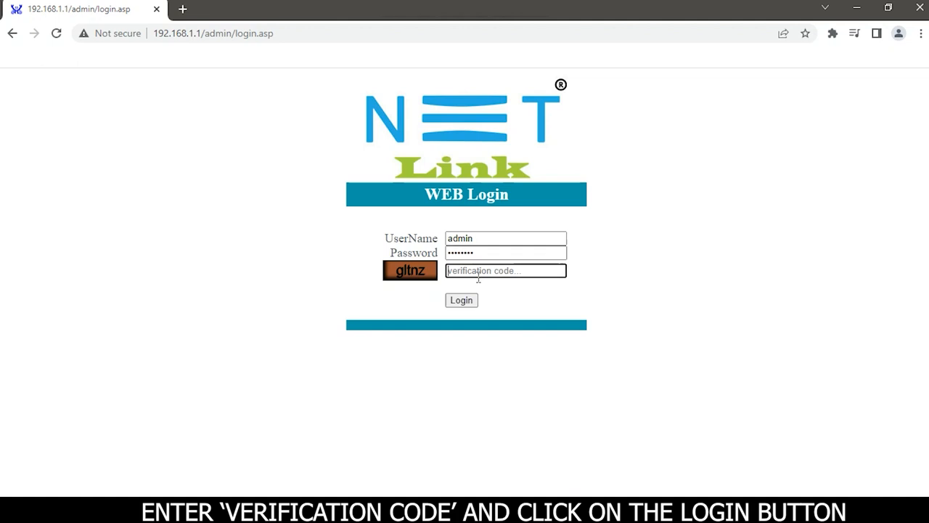
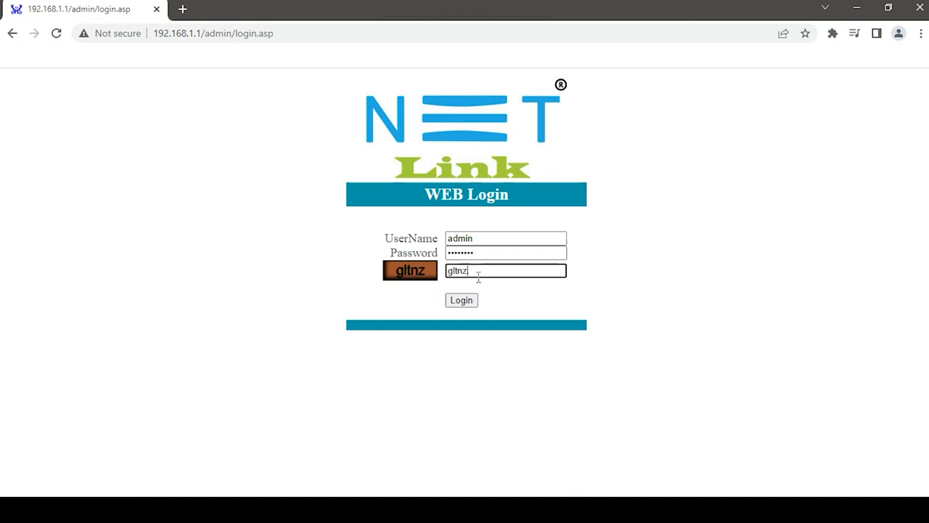
{"action": "left_click", "coordinate": [462, 299]}
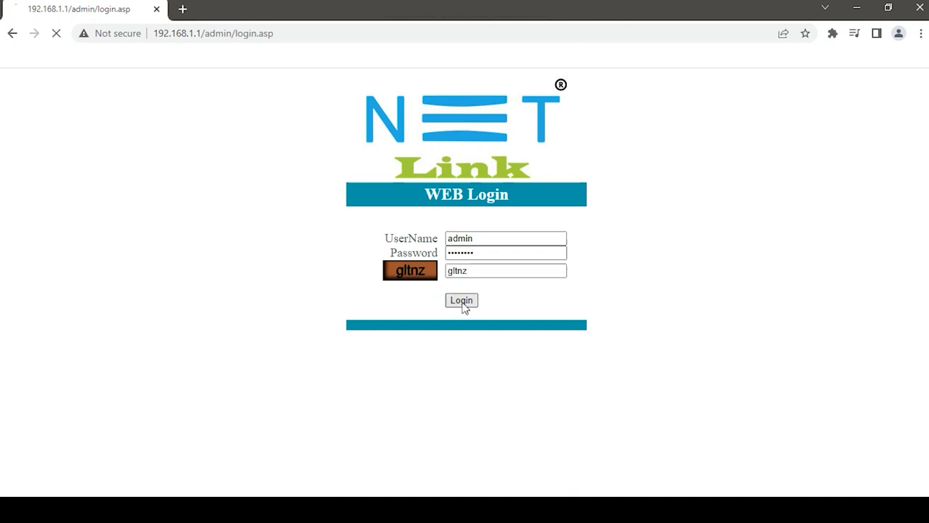
Step: Fill old, new and confirmed admin passwords on Password Configuration and apply the change
{"action": "left_click", "coordinate": [461, 299]}
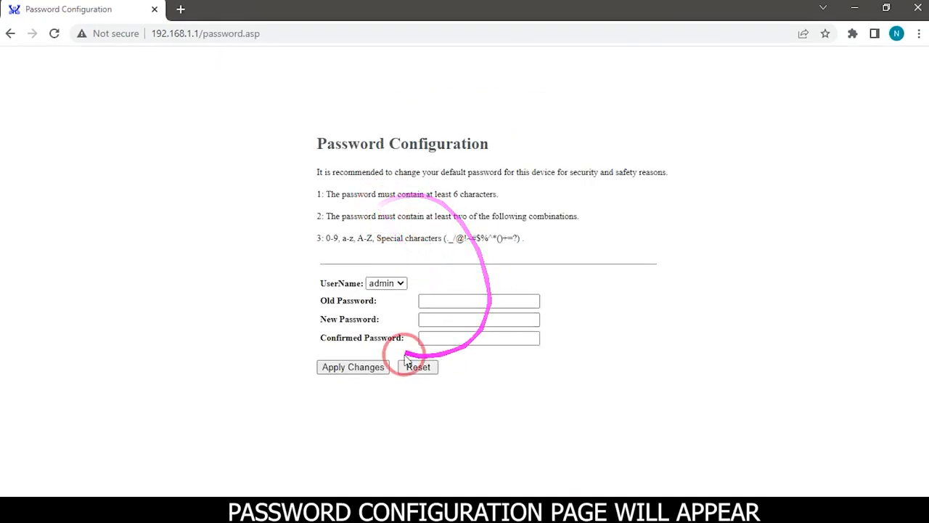
{"action": "mouse_move", "coordinate": [78, 385]}
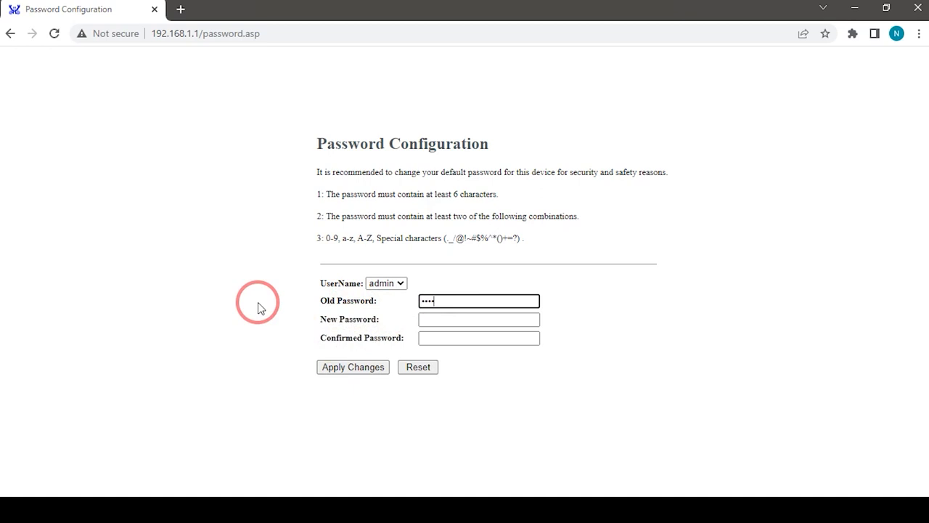
{"action": "type", "text": "password"}
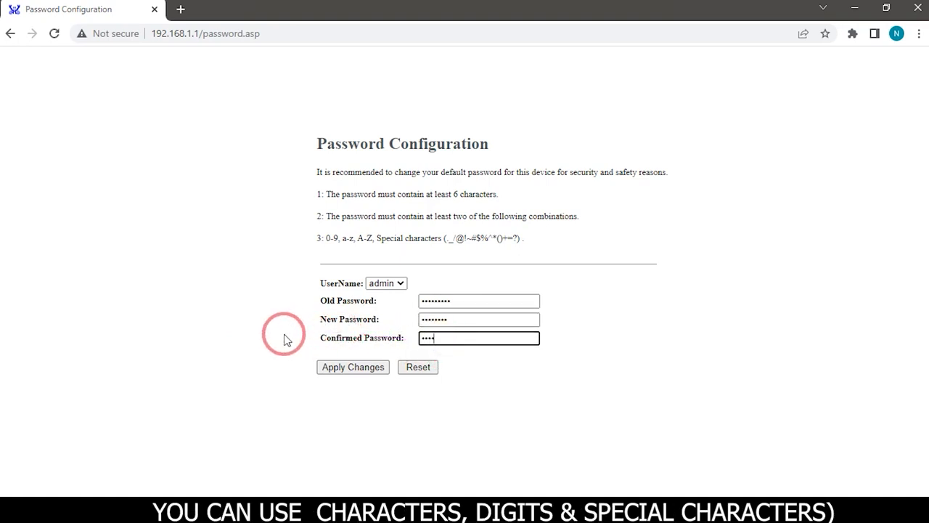
{"action": "type", "text": "••••"}
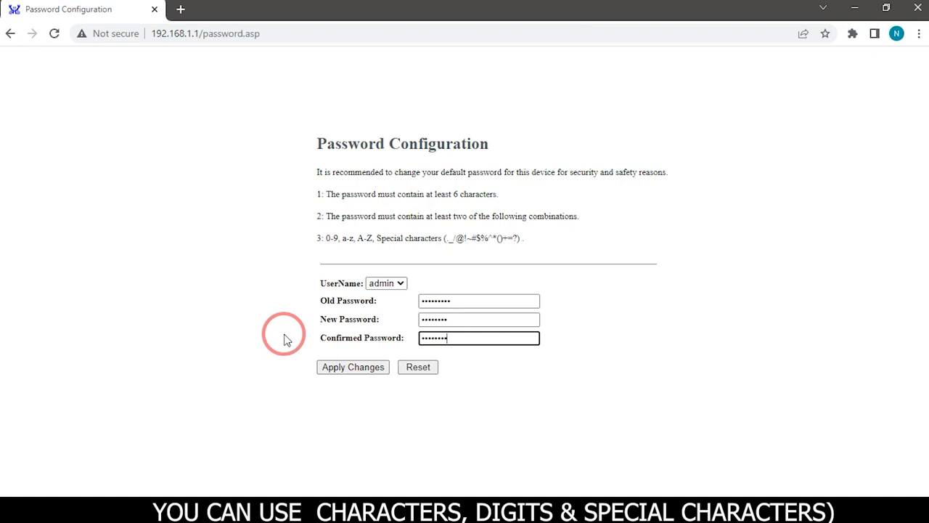
{"action": "left_click", "coordinate": [352, 366]}
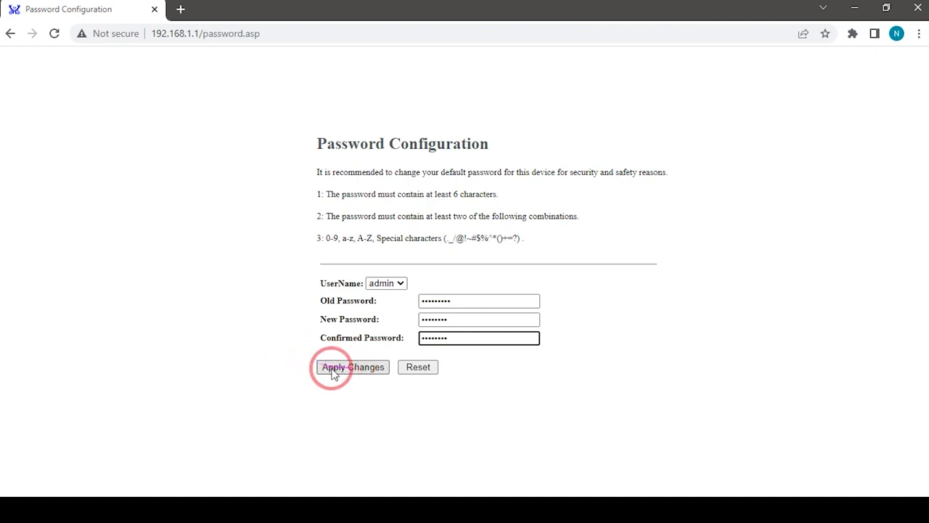
{"action": "left_click", "coordinate": [353, 366]}
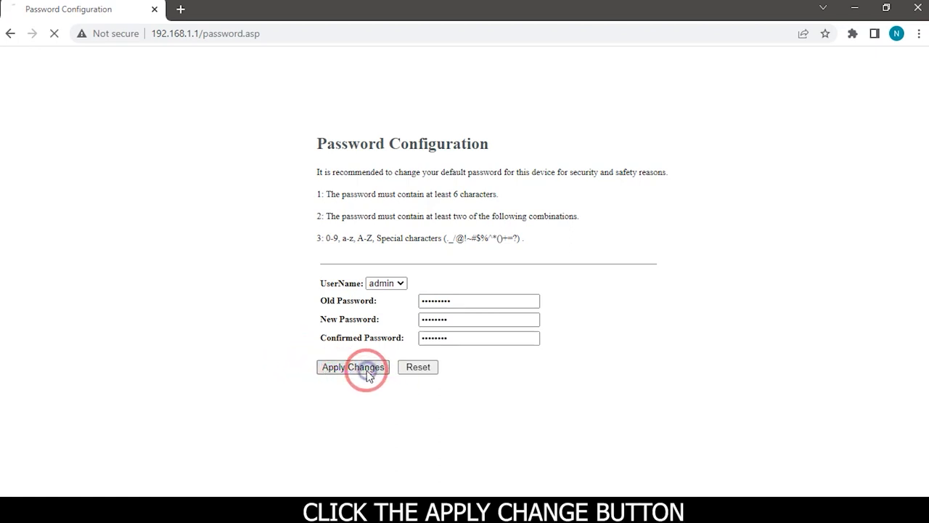
{"action": "left_click", "coordinate": [353, 366]}
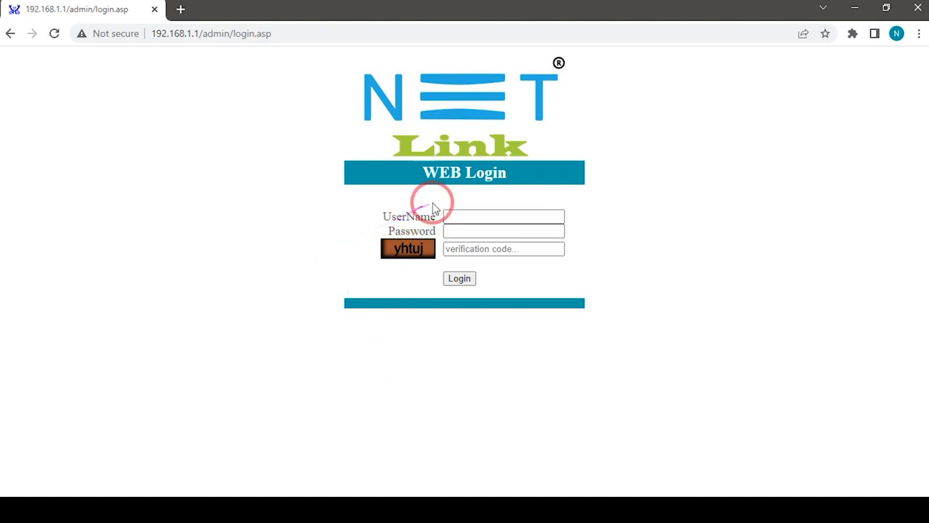
{"action": "left_click", "coordinate": [503, 217]}
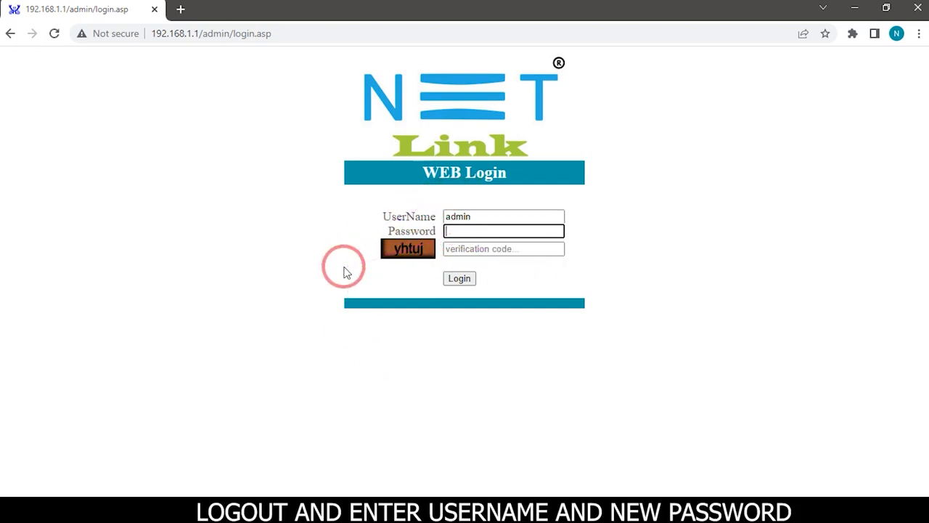
{"action": "left_click", "coordinate": [502, 248]}
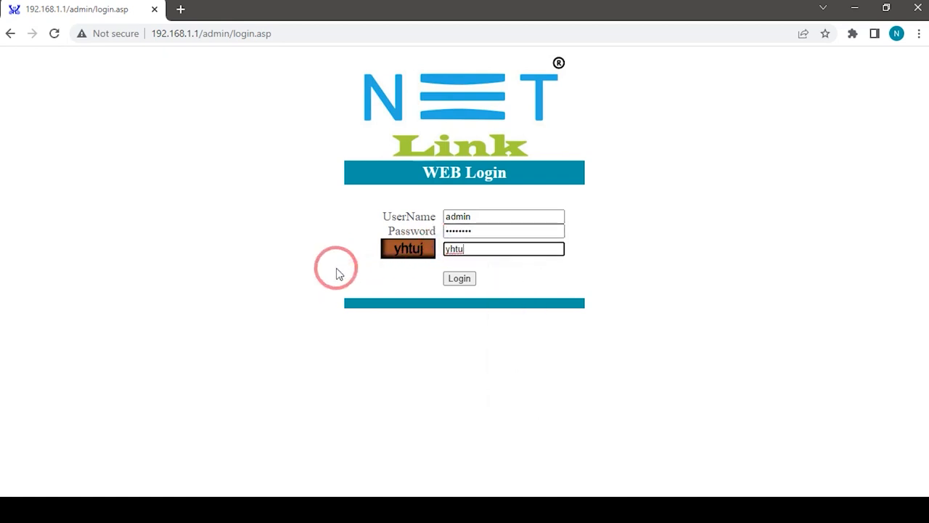
{"action": "left_click", "coordinate": [459, 279]}
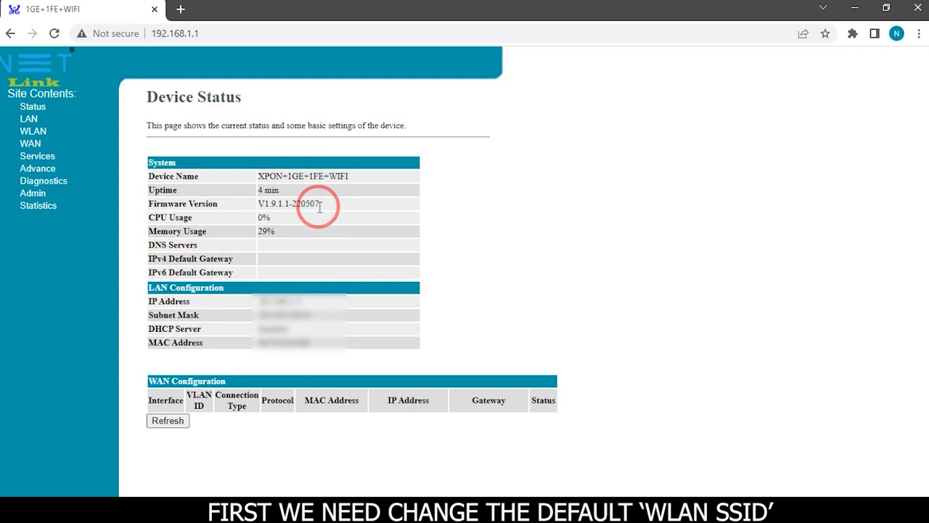
{"action": "mouse_move", "coordinate": [319, 206]}
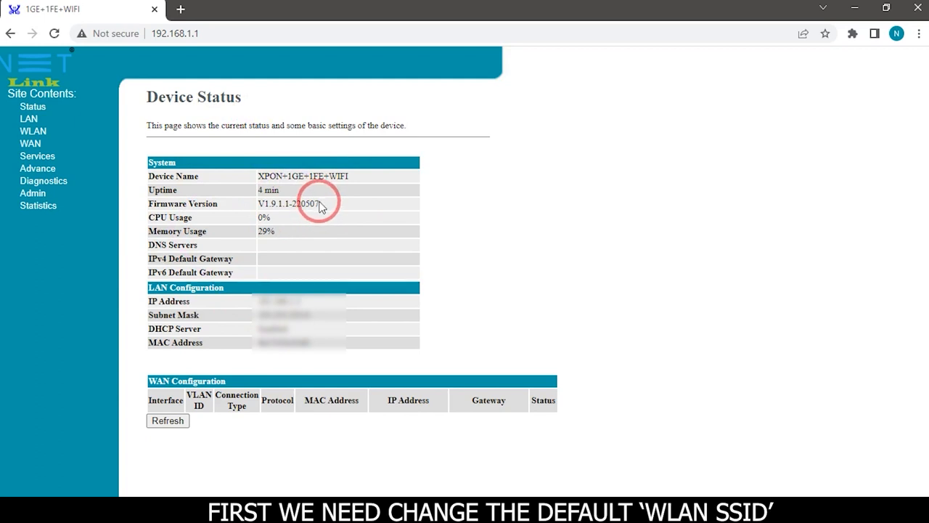
{"action": "mouse_move", "coordinate": [130, 203]}
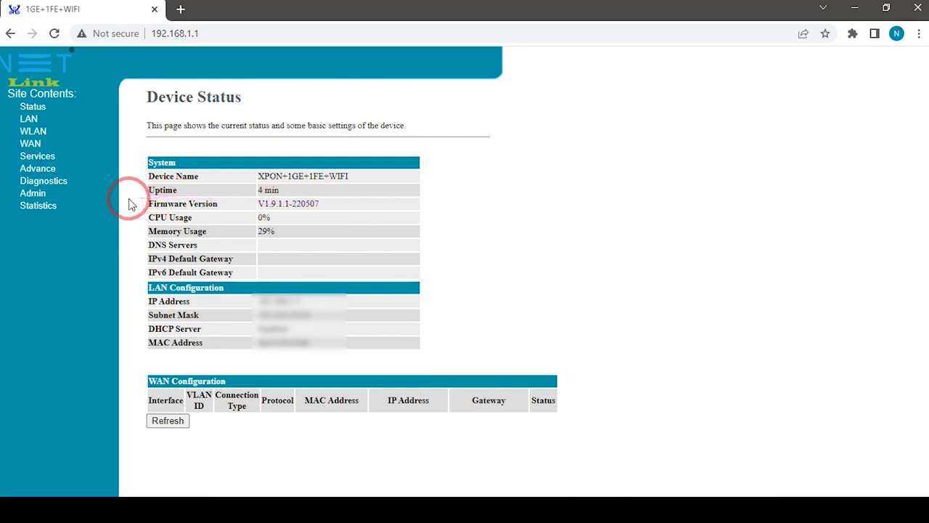
Step: In WLAN Basic Settings, replace the SSID with 'network' and apply the change
{"action": "left_click", "coordinate": [32, 130]}
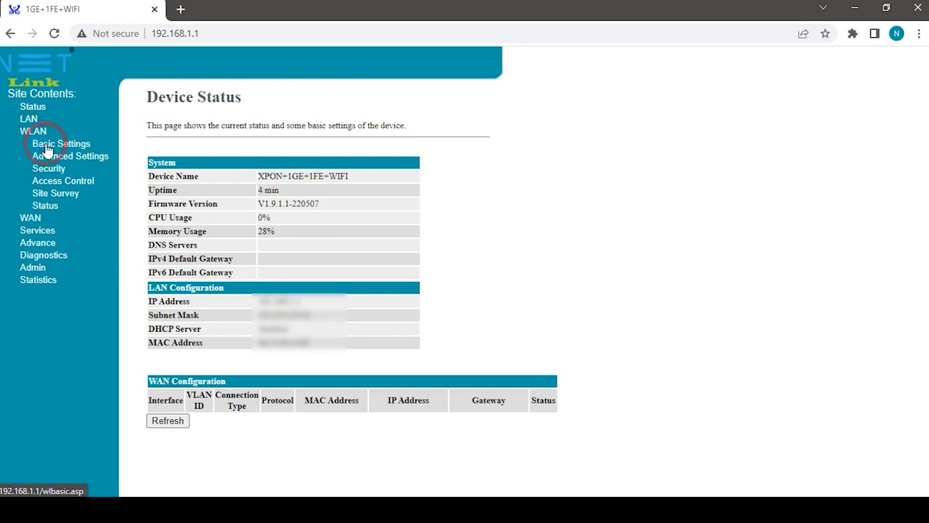
{"action": "left_click", "coordinate": [61, 144]}
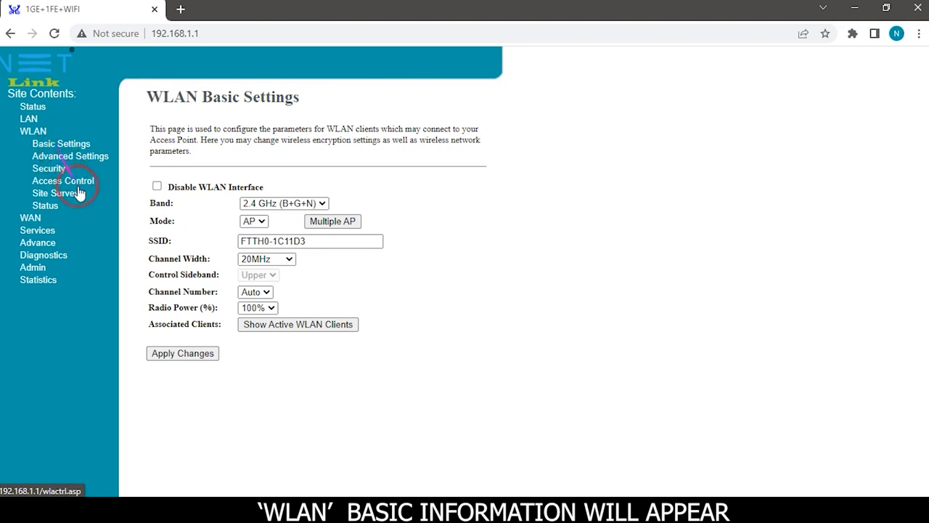
{"action": "mouse_move", "coordinate": [131, 246]}
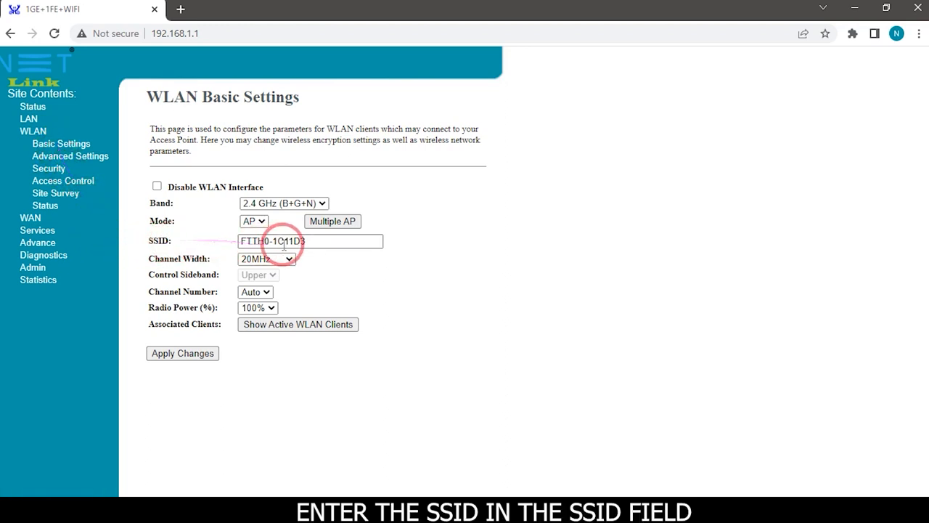
{"action": "triple_click", "coordinate": [311, 241]}
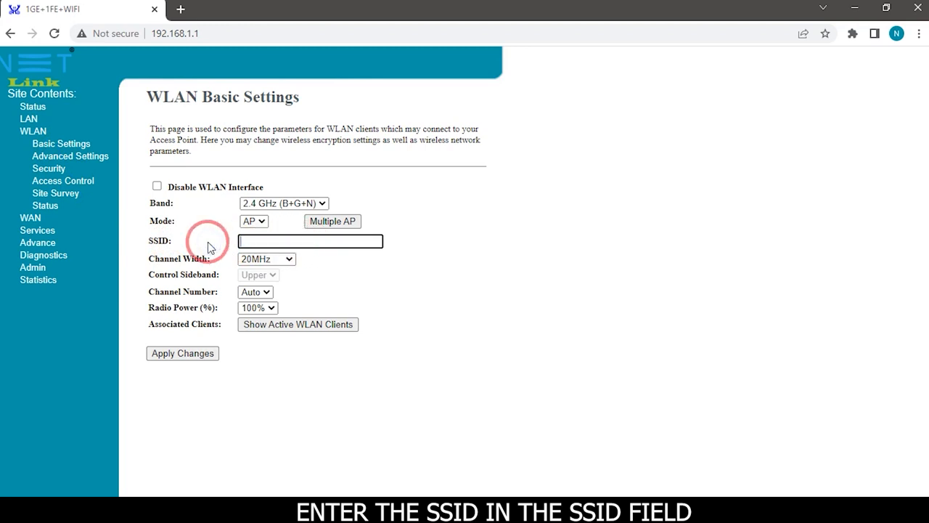
{"action": "type", "text": "netw"}
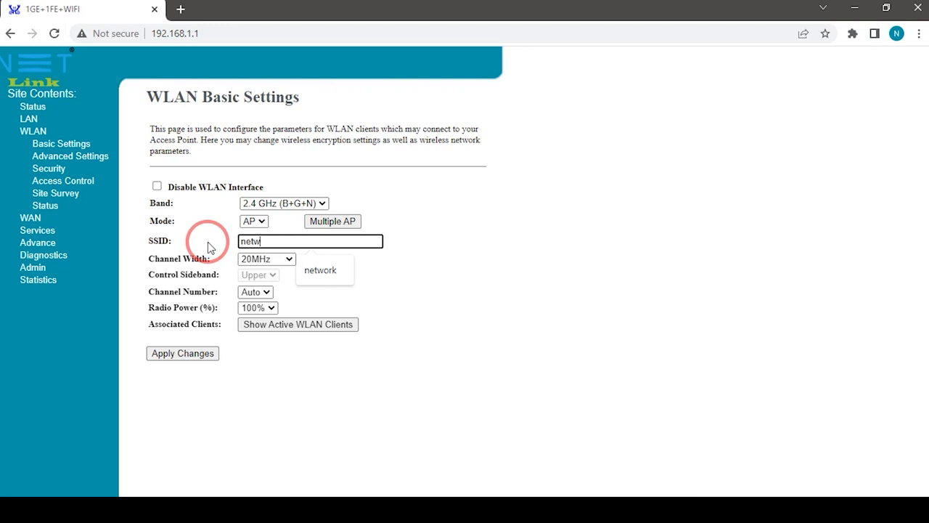
{"action": "left_click", "coordinate": [319, 269]}
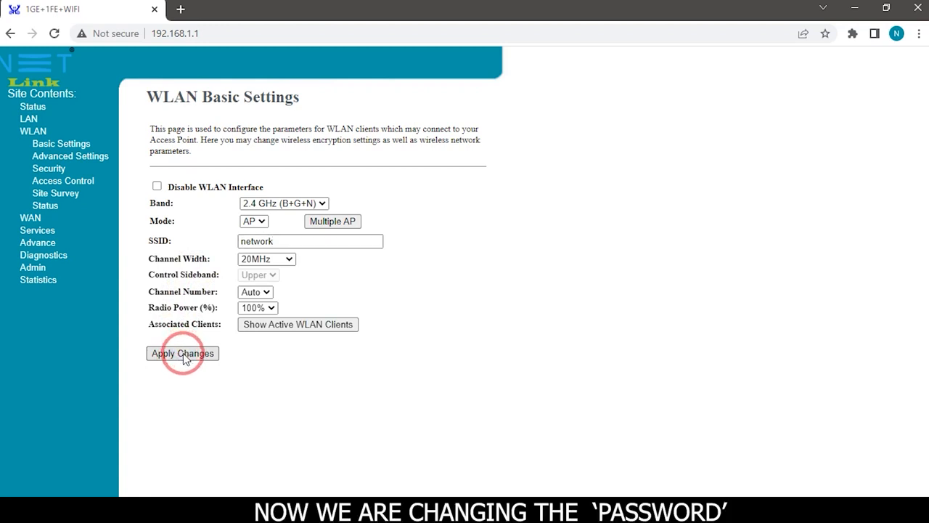
{"action": "left_click", "coordinate": [183, 353]}
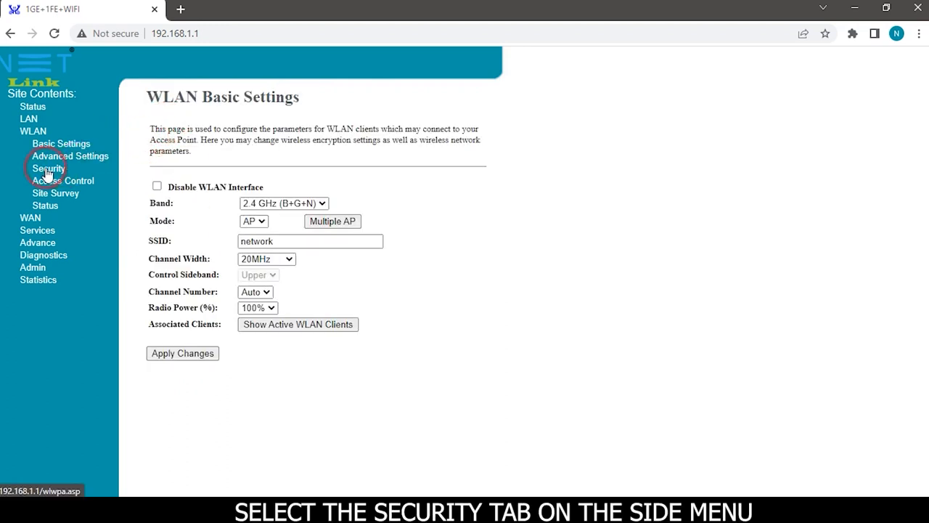
Step: In WLAN Security, choose the root AP SSID and set encryption to WPA2 Mixed
{"action": "left_click", "coordinate": [49, 168]}
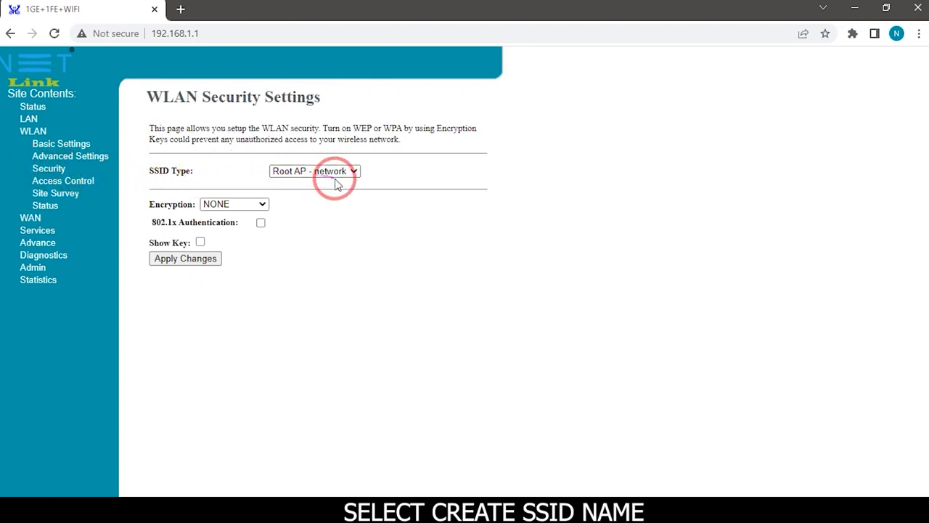
{"action": "left_click", "coordinate": [313, 171]}
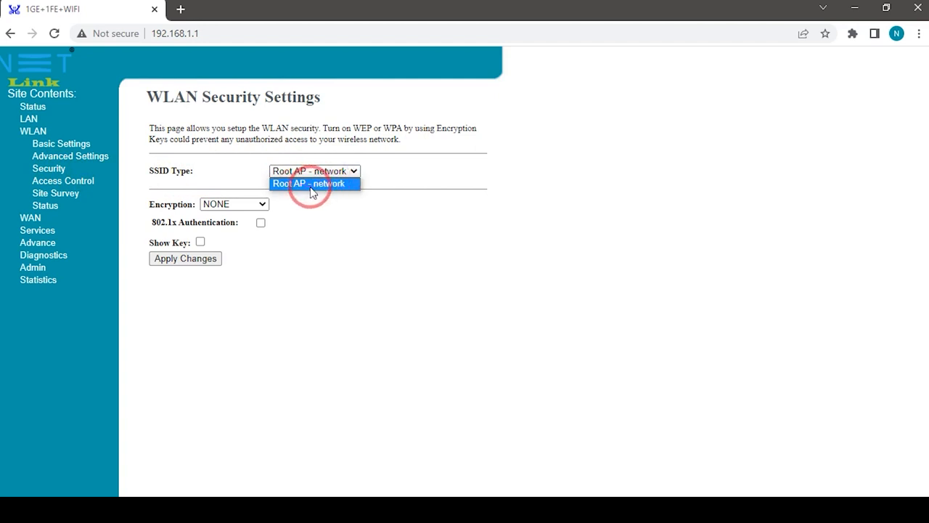
{"action": "left_click", "coordinate": [313, 183]}
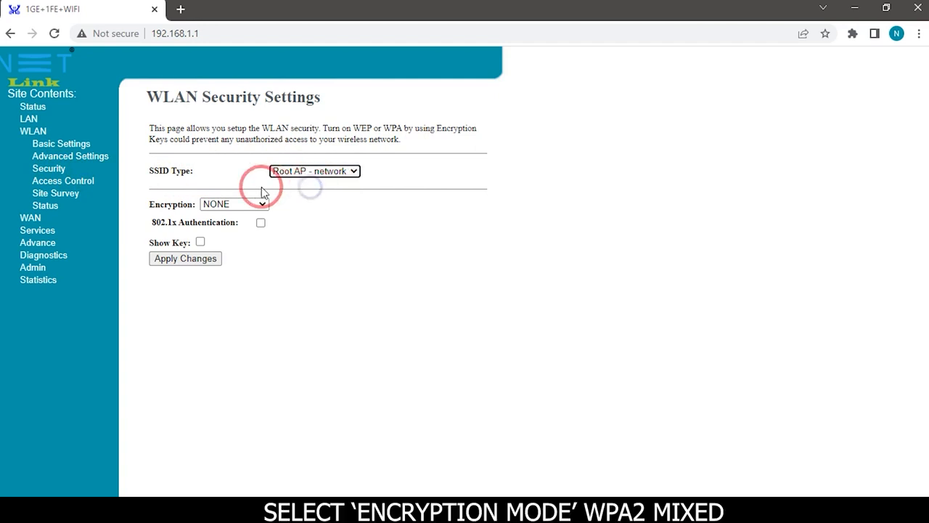
{"action": "left_click", "coordinate": [234, 203]}
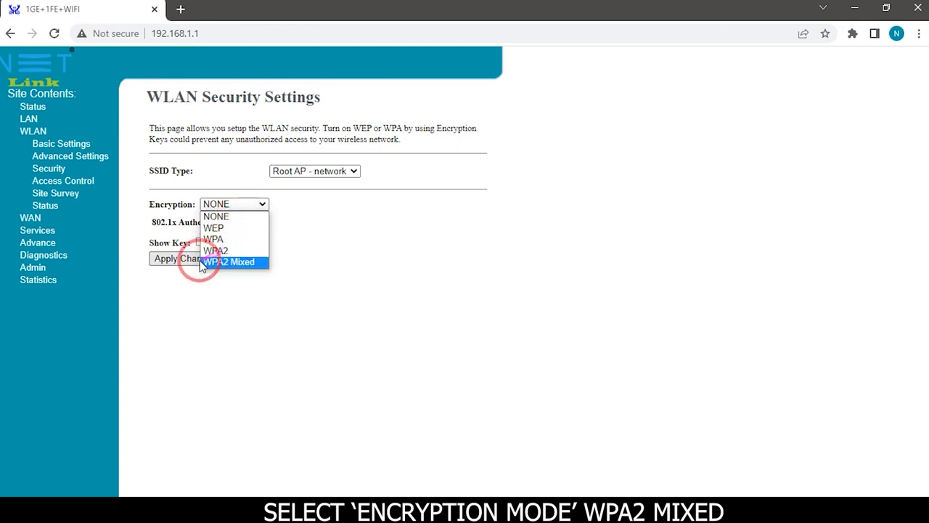
{"action": "left_click", "coordinate": [230, 261]}
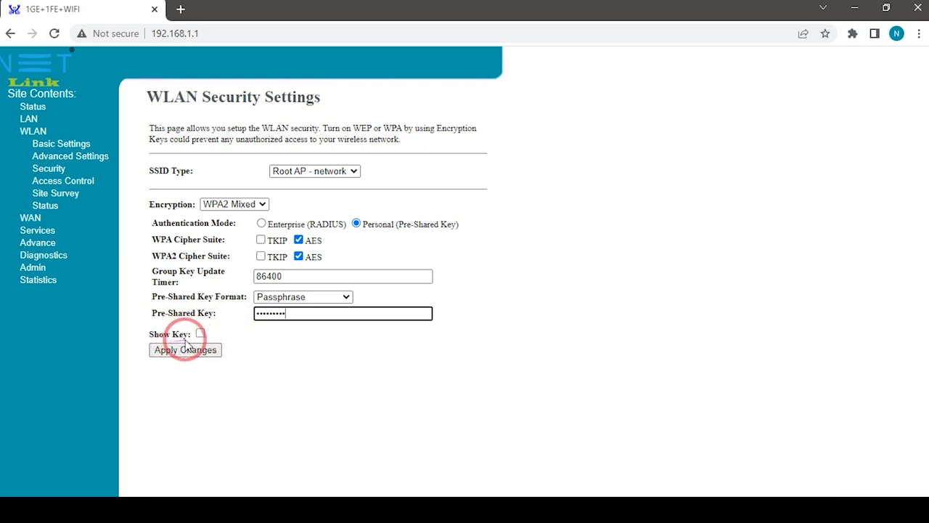
Step: Check the pre-shared key, apply the security settings and acknowledge the success message
{"action": "left_click", "coordinate": [200, 332]}
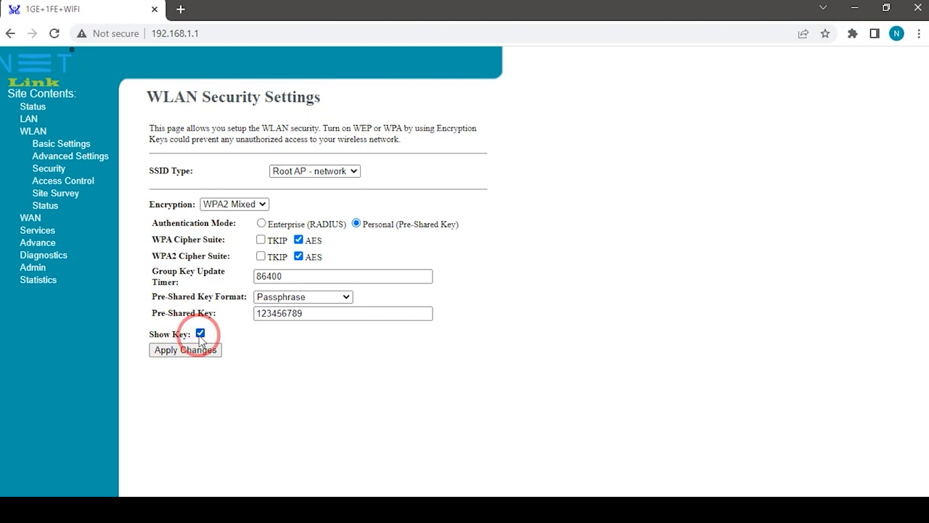
{"action": "left_click", "coordinate": [200, 332]}
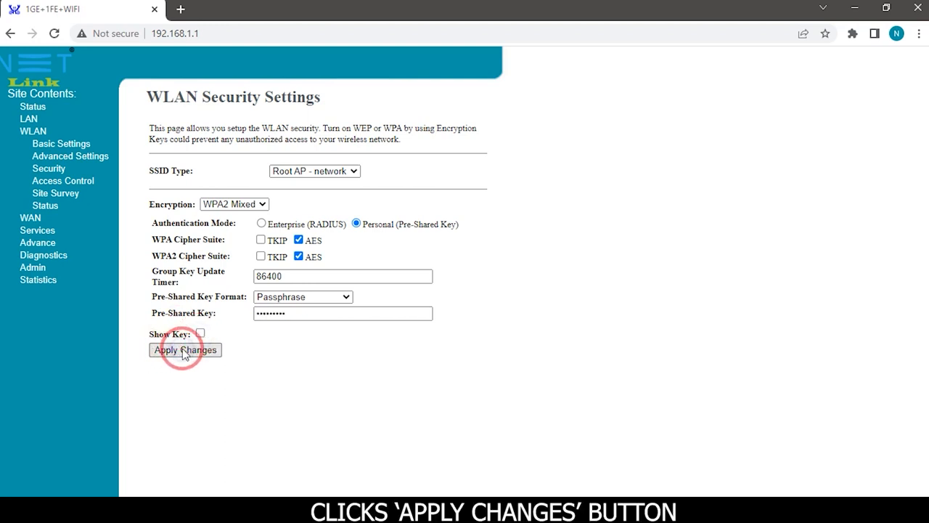
{"action": "left_click", "coordinate": [186, 348]}
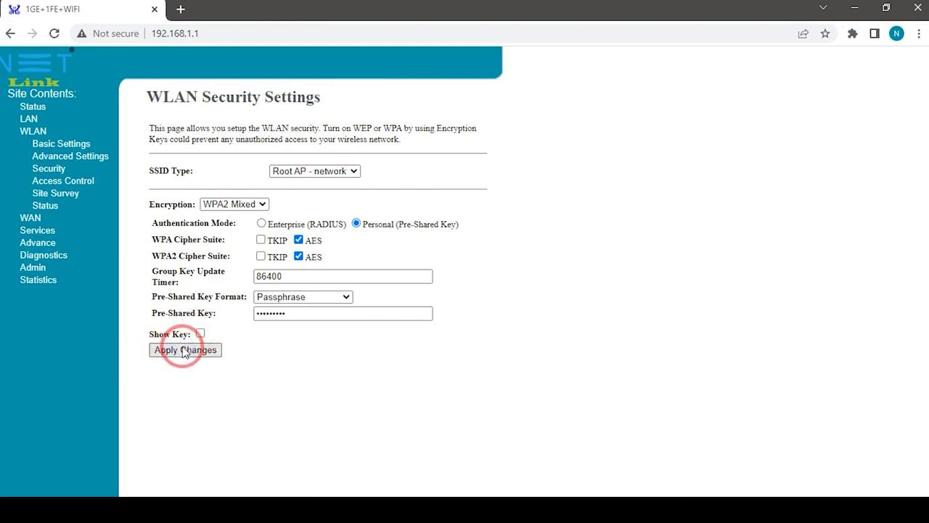
{"action": "left_click", "coordinate": [186, 348]}
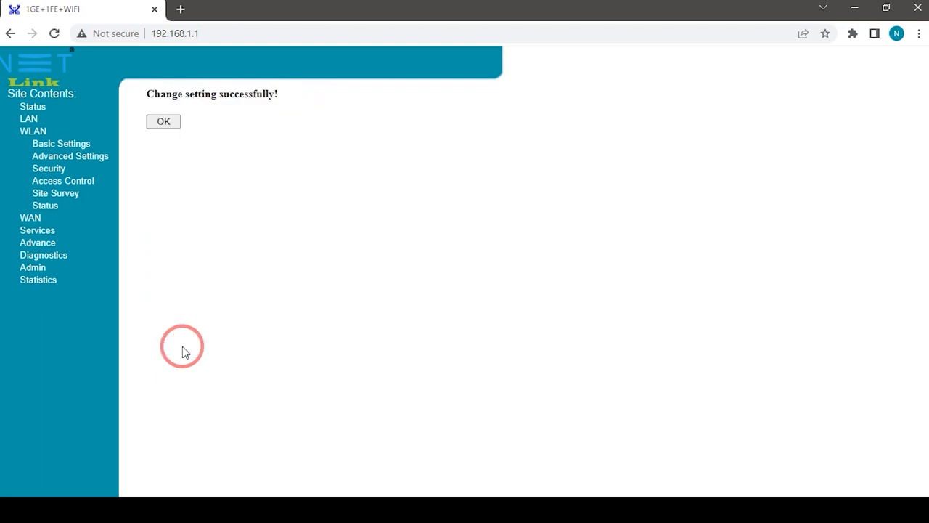
{"action": "left_click", "coordinate": [162, 122]}
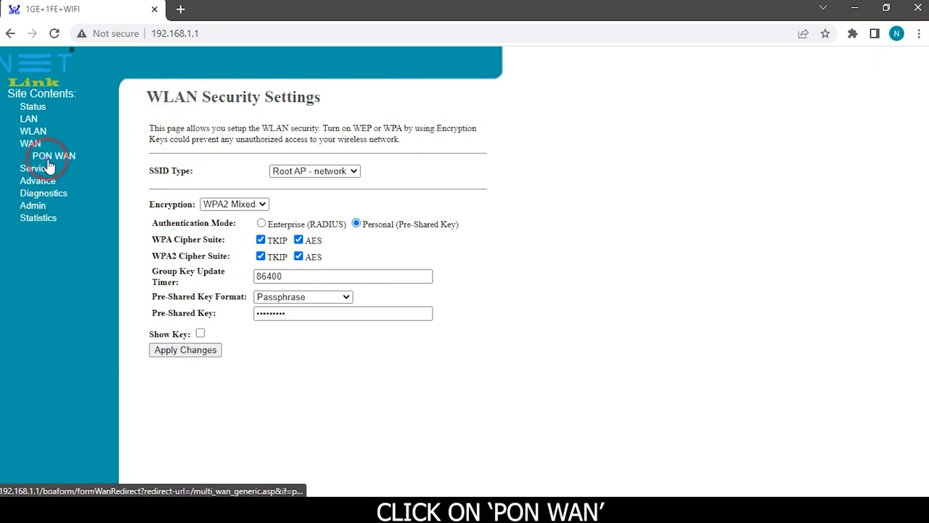
Step: On the PON WAN page, enable VLAN for the new link and enter the VLAN ID
{"action": "left_click", "coordinate": [52, 156]}
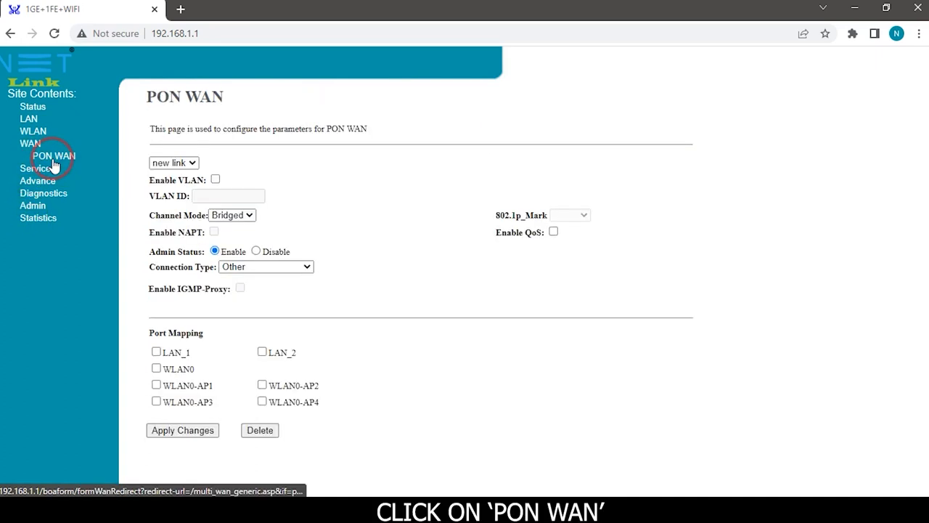
{"action": "left_click", "coordinate": [52, 156]}
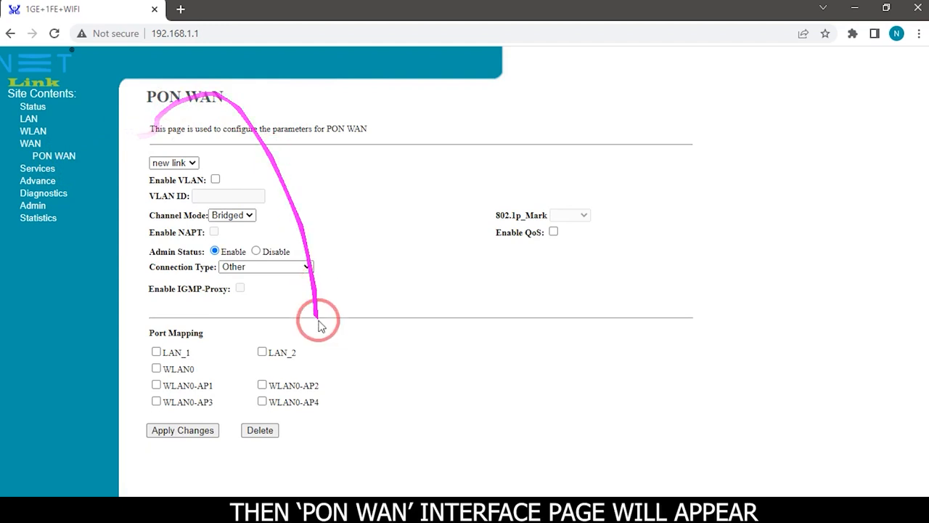
{"action": "mouse_move", "coordinate": [317, 298]}
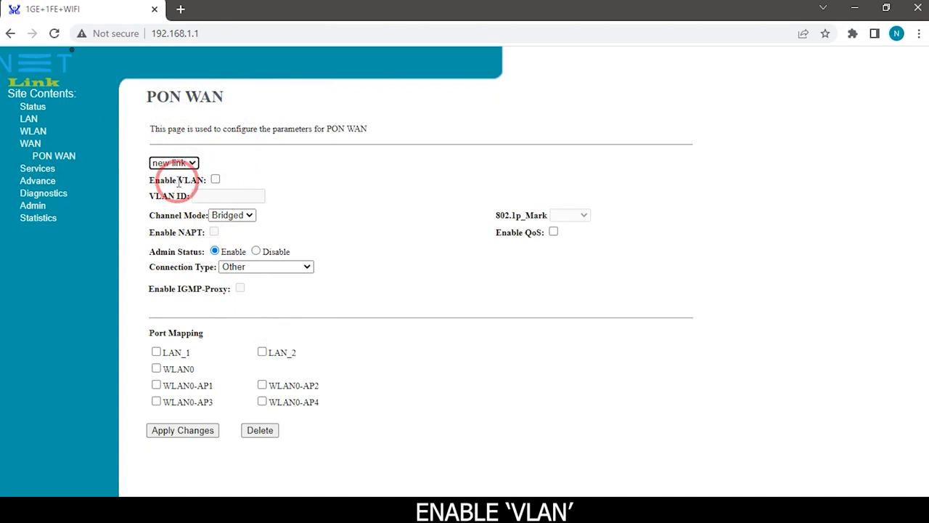
{"action": "left_click", "coordinate": [215, 180]}
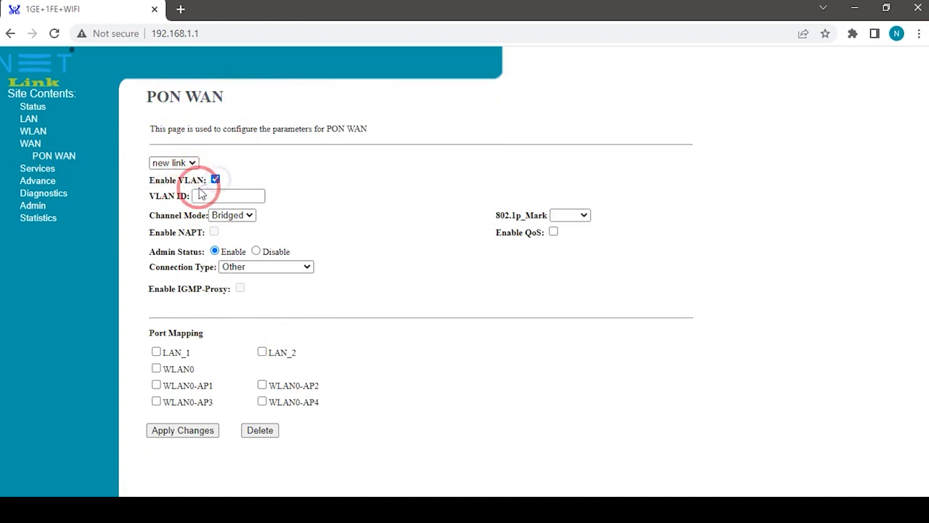
{"action": "left_click", "coordinate": [227, 196]}
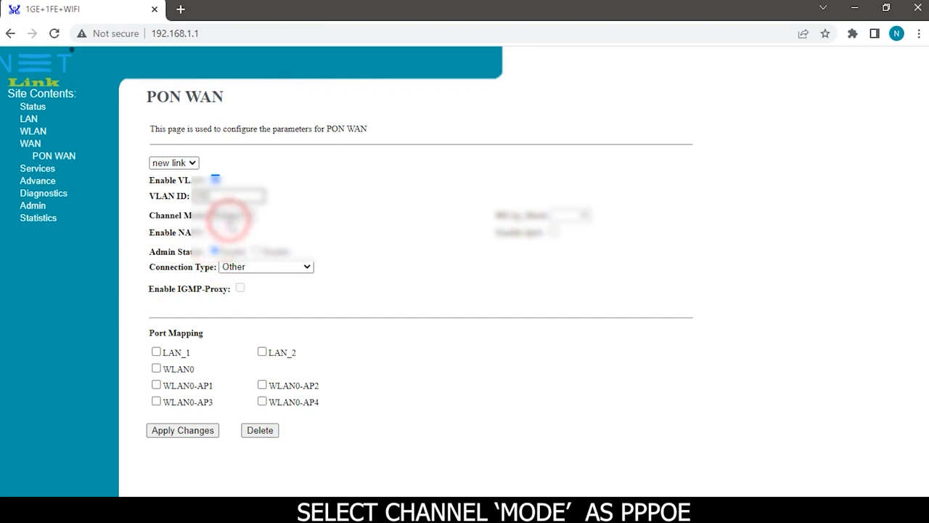
Step: Set the link's channel mode to PPPoE, connection type INTERNET and IP protocol IPv4
{"action": "left_click", "coordinate": [232, 215]}
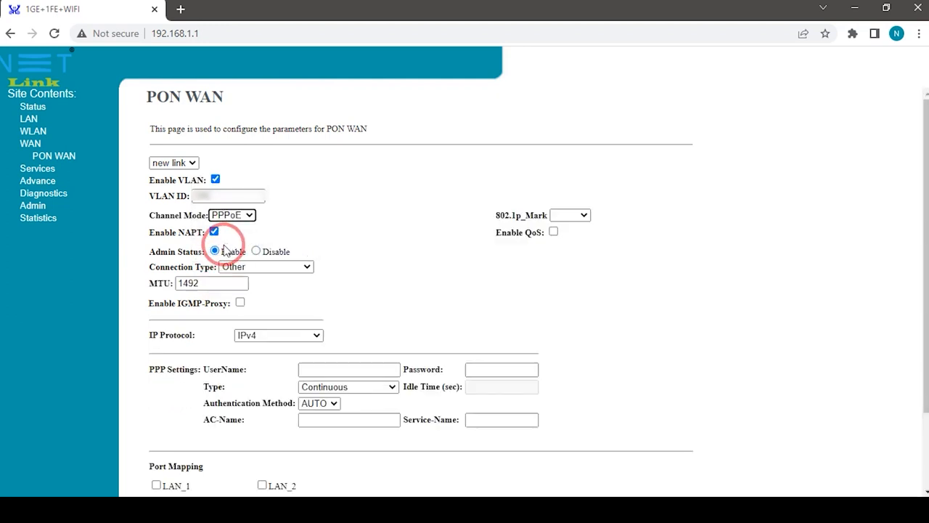
{"action": "left_click", "coordinate": [215, 252]}
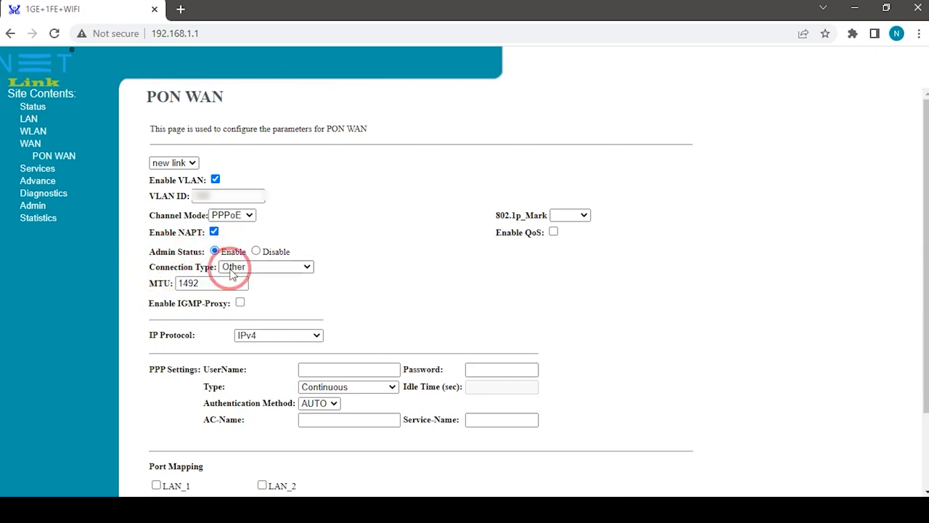
{"action": "left_click", "coordinate": [264, 267]}
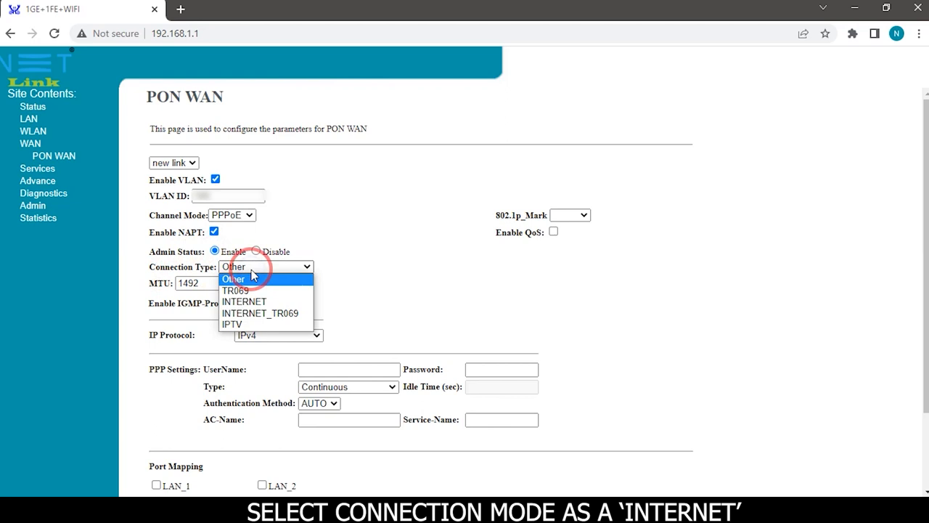
{"action": "left_click", "coordinate": [244, 300]}
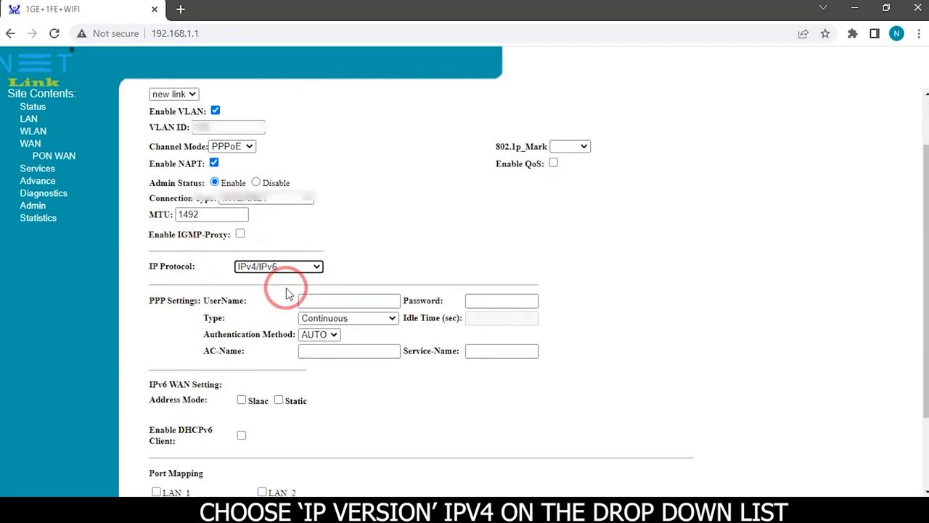
{"action": "left_click", "coordinate": [278, 268]}
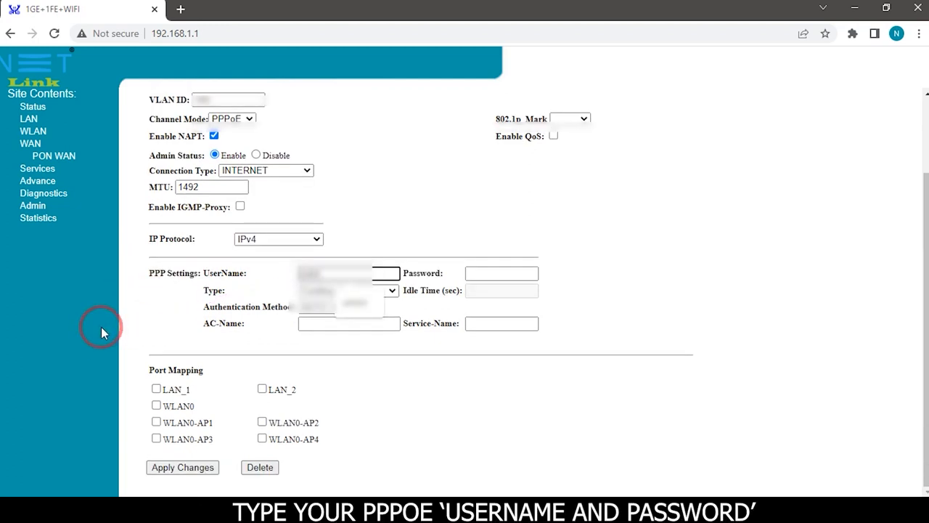
Step: Enter the PPPoE credentials, bind LAN_1, WLAN0, WLAN0-AP1 and WLAN0-AP3, and apply the link
{"action": "left_click", "coordinate": [501, 273]}
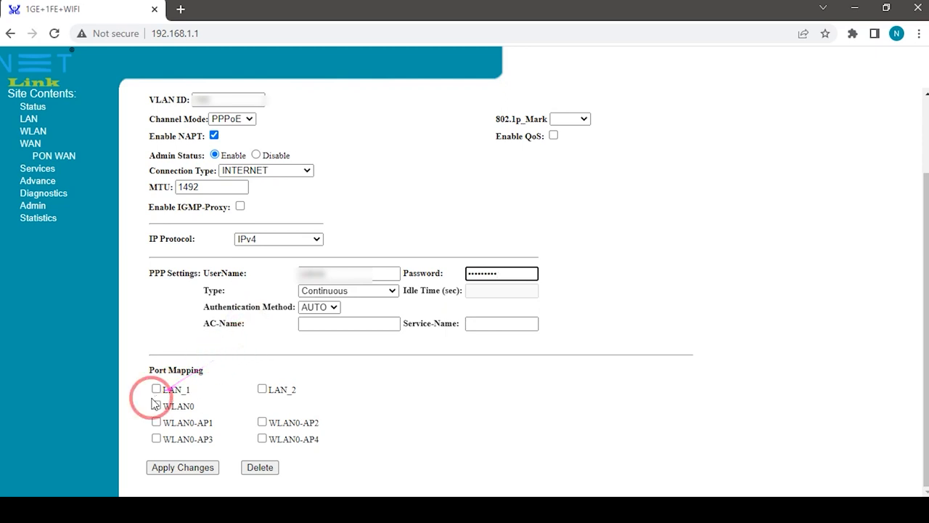
{"action": "left_click", "coordinate": [157, 406]}
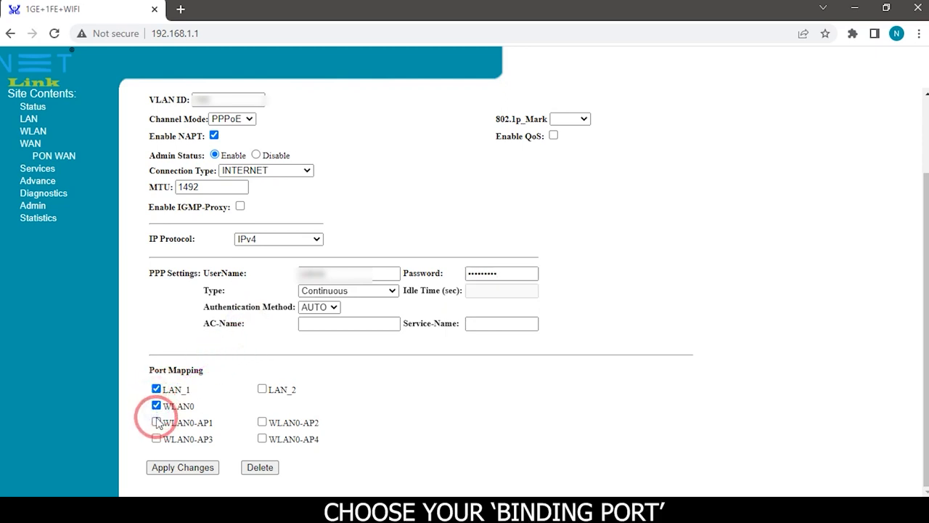
{"action": "left_click", "coordinate": [155, 421]}
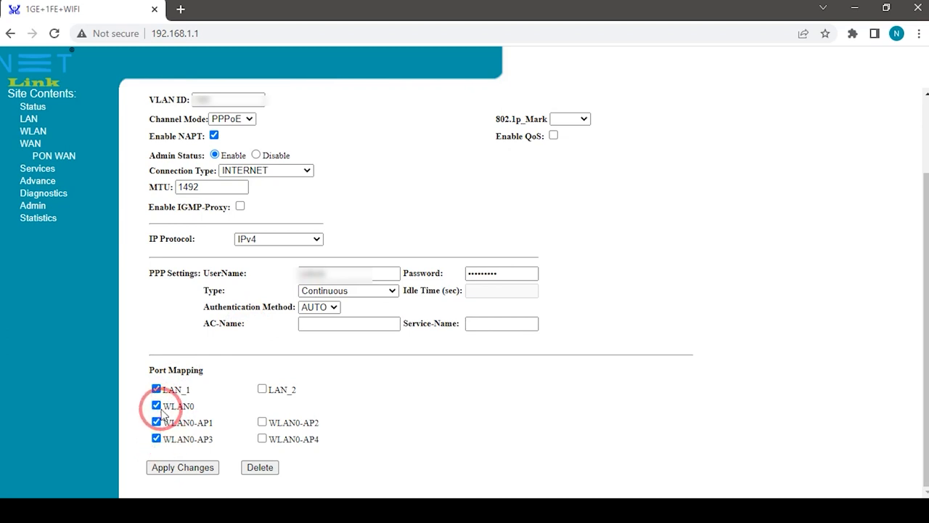
{"action": "left_click", "coordinate": [183, 468]}
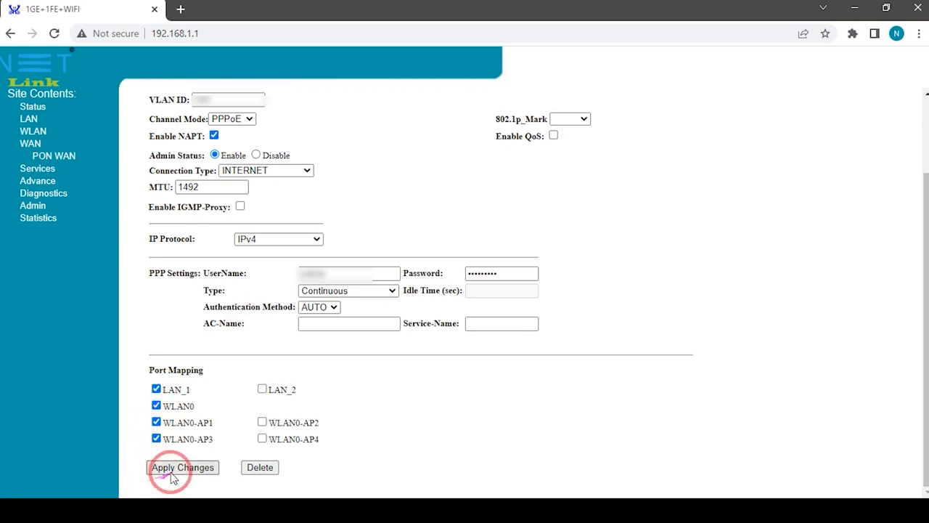
{"action": "left_click", "coordinate": [183, 468]}
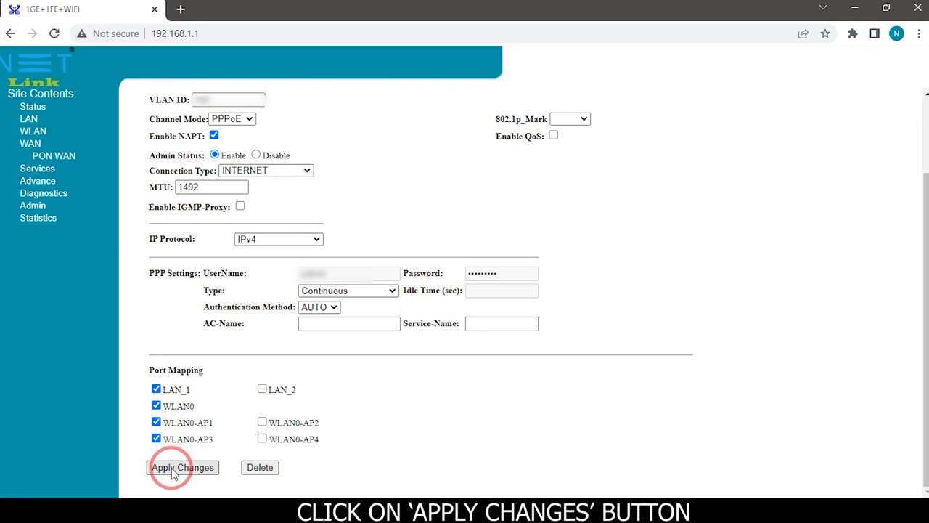